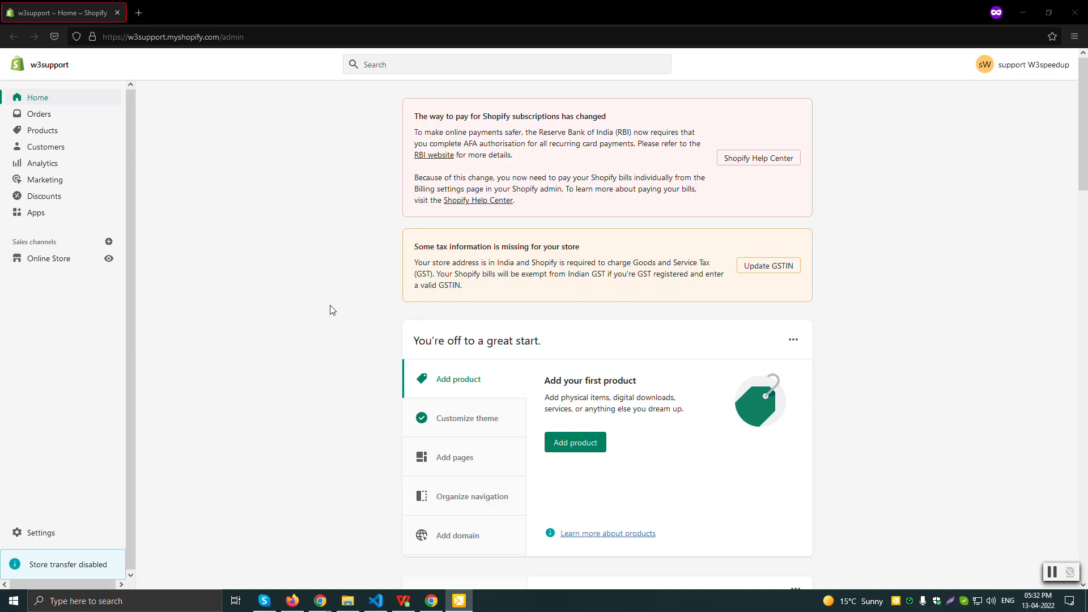
pyautogui.moveTo(315, 309)
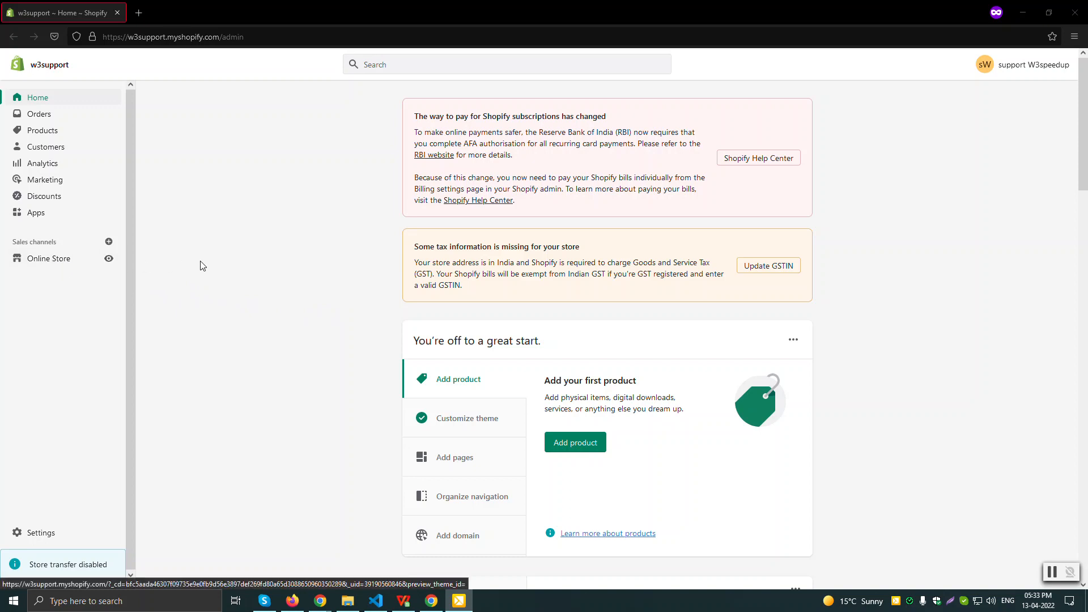
pyautogui.moveTo(78, 274)
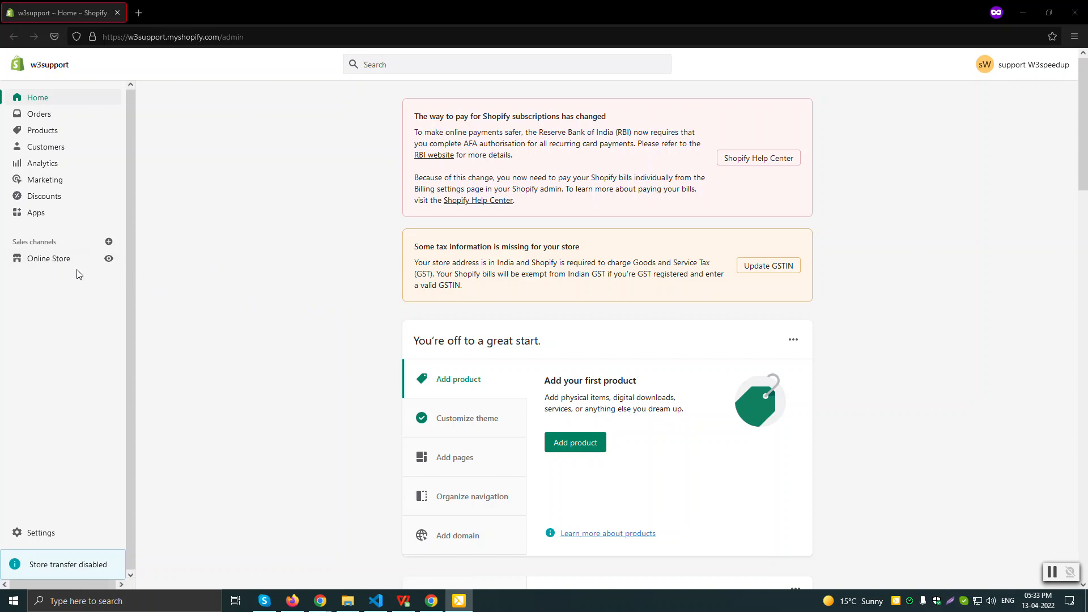
pyautogui.moveTo(46, 259)
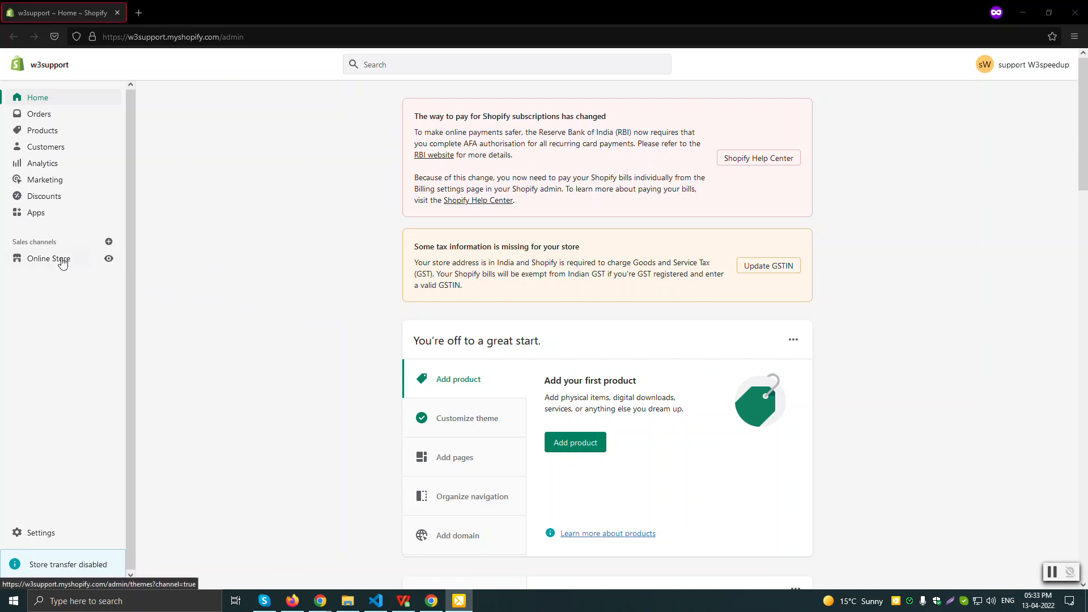
# - Open the Debut theme's Edit code view from Online Store and switch to its new tab
pyautogui.click(49, 258)
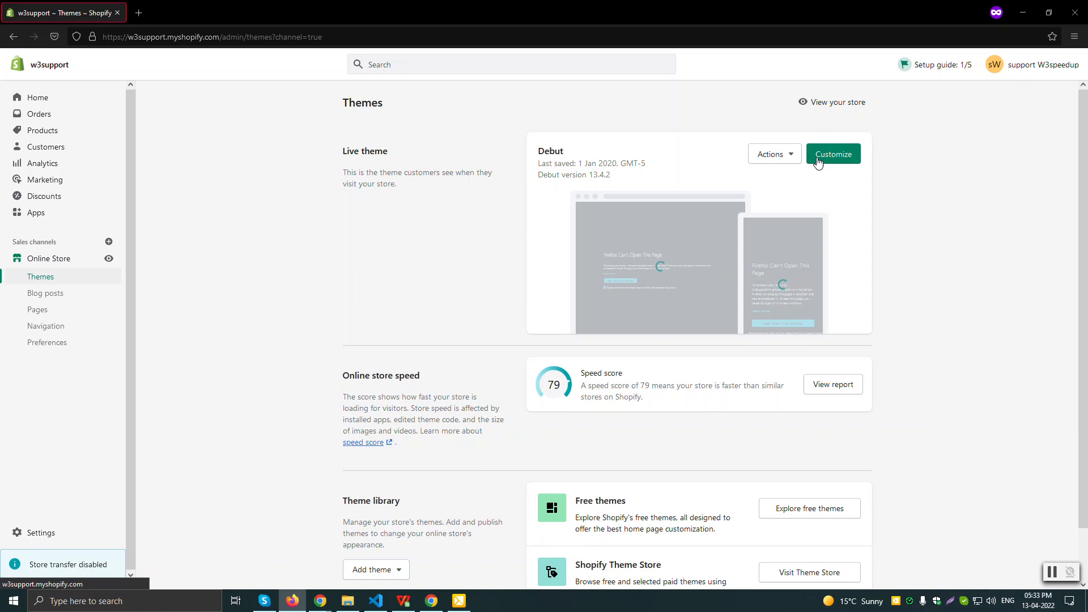
pyautogui.click(772, 154)
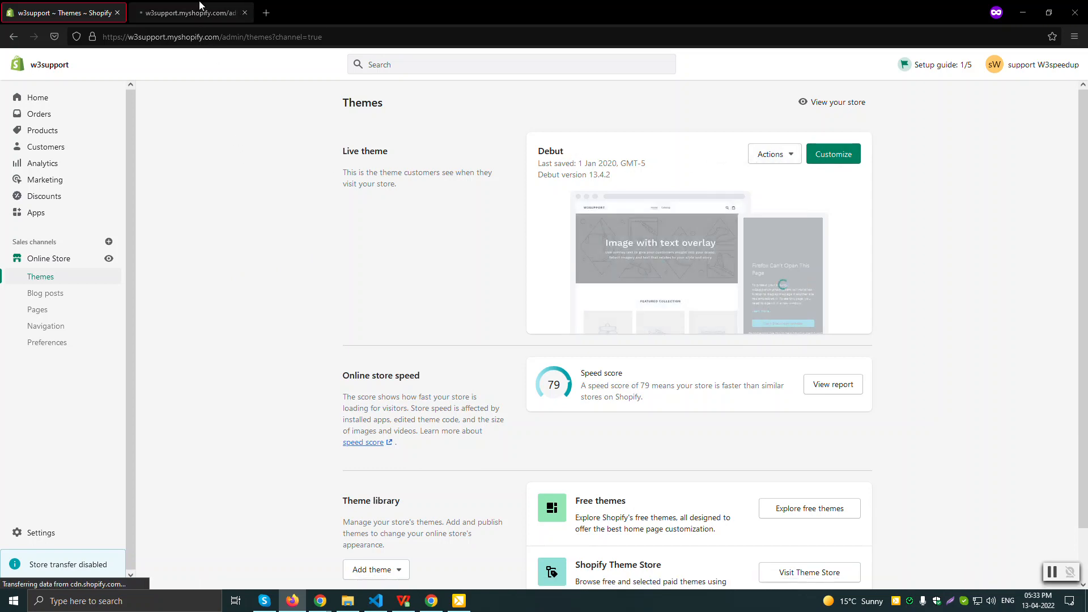
pyautogui.click(832, 154)
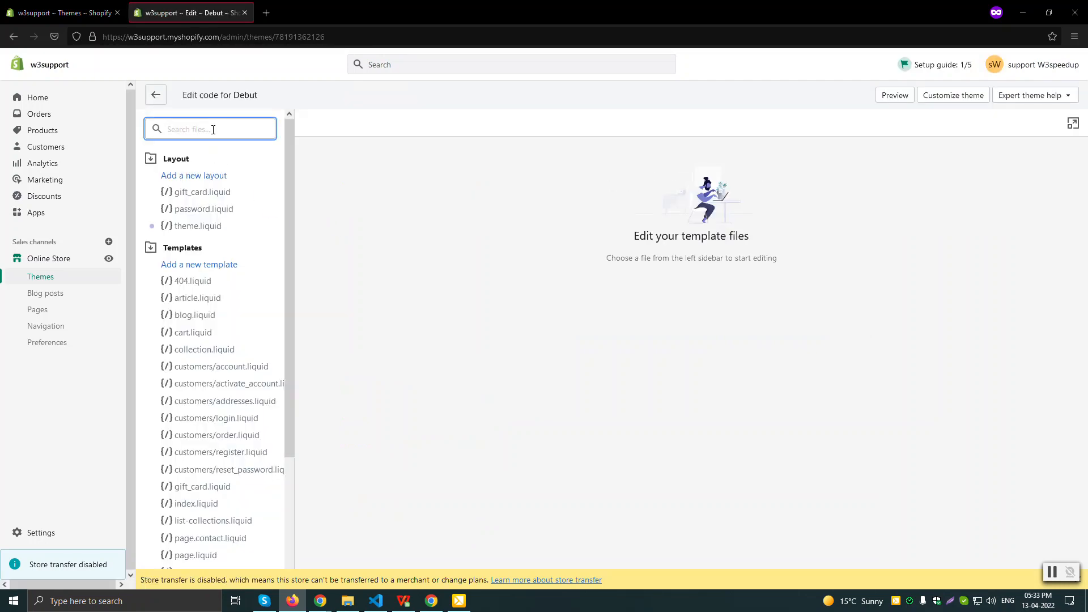
# - In product-card-grid.liquid, make the img class lazy2 and set data-src to 720x
pyautogui.write('product')
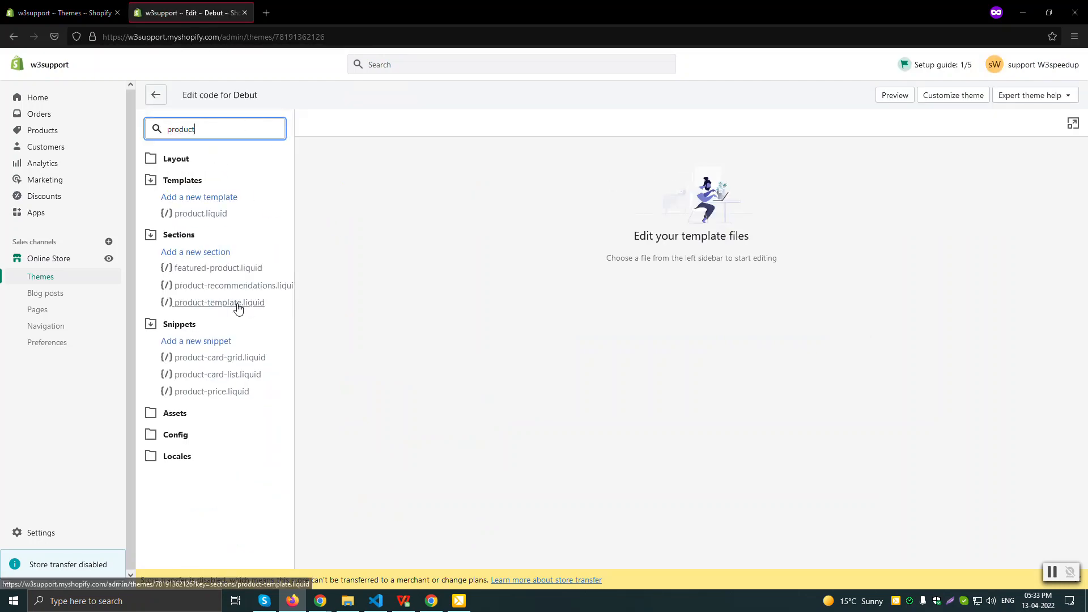
pyautogui.click(220, 357)
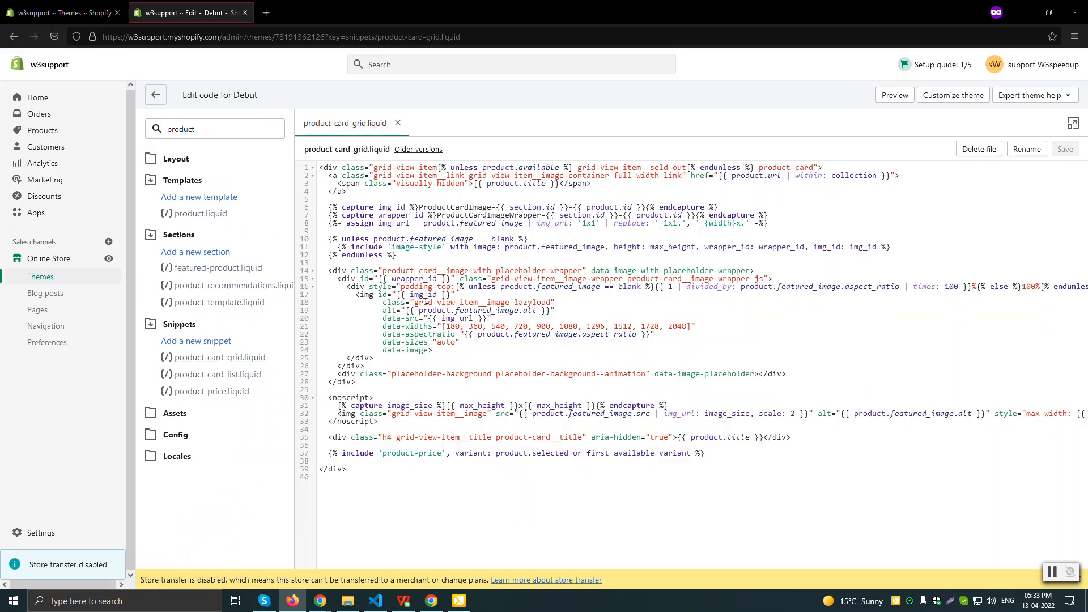
pyautogui.moveTo(358, 294); pyautogui.dragTo(434, 350)
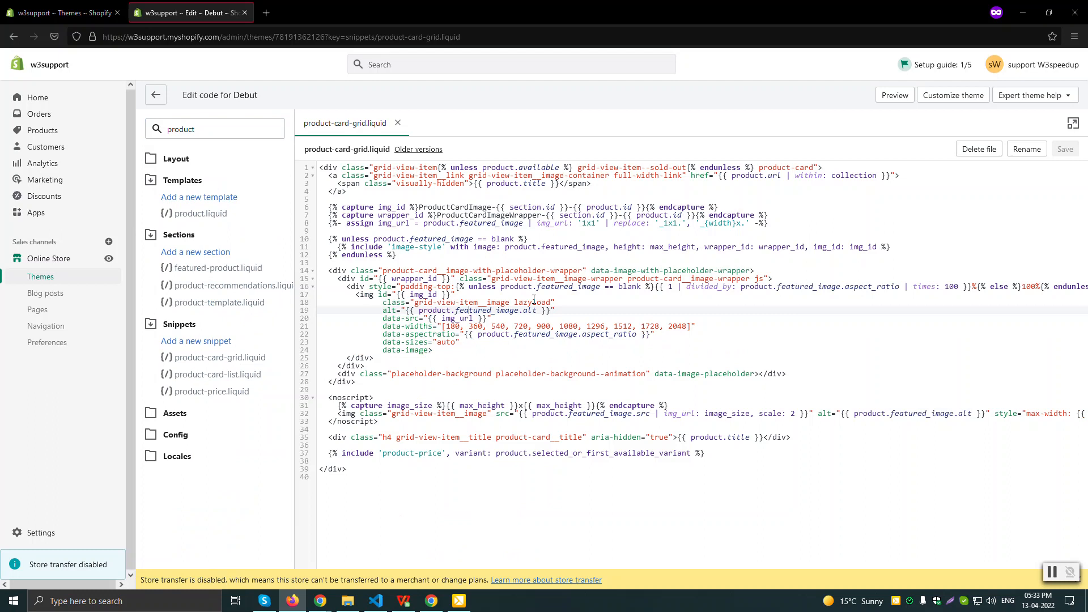
pyautogui.doubleClick(531, 302)
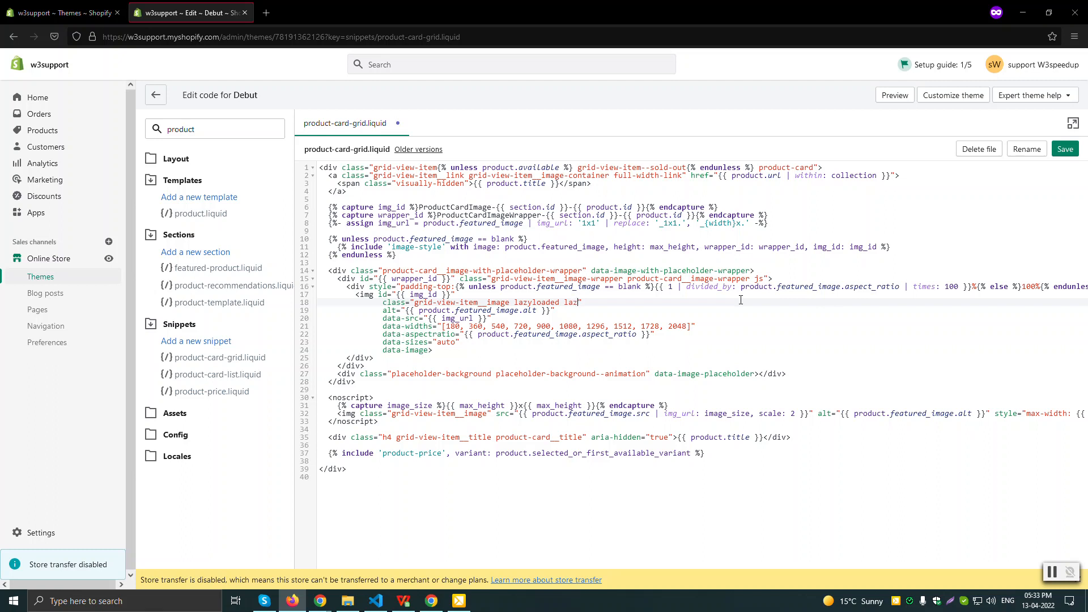
pyautogui.write('2')
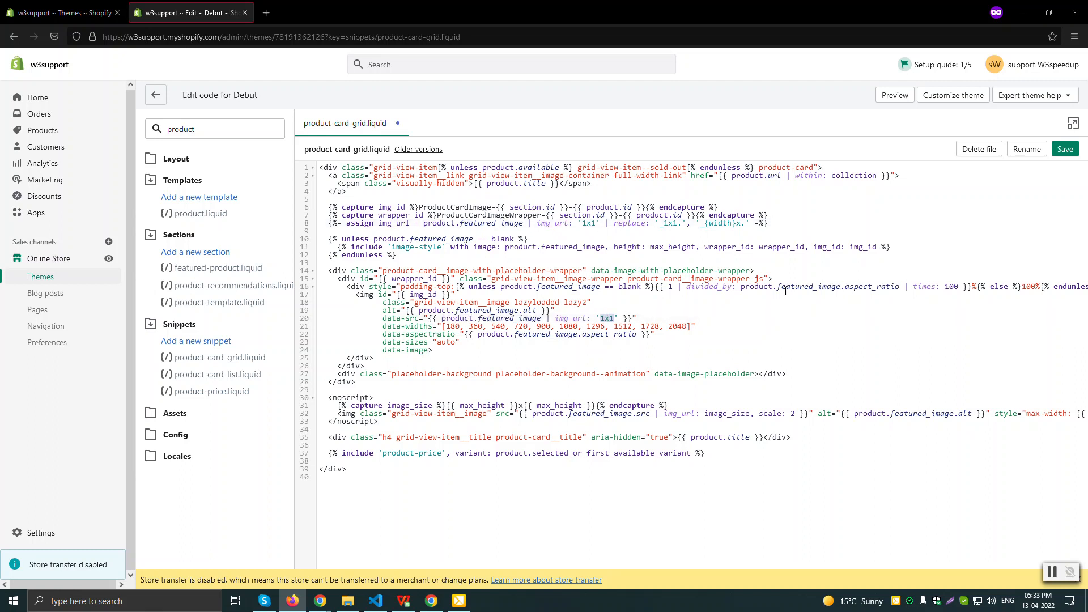
pyautogui.write('720x')
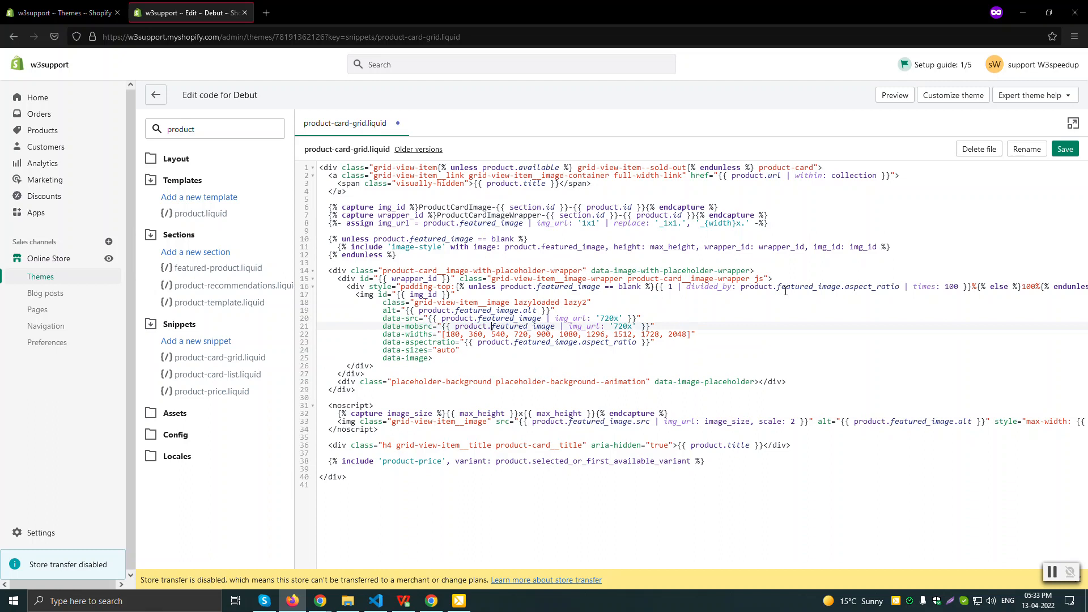
pyautogui.doubleClick(621, 326)
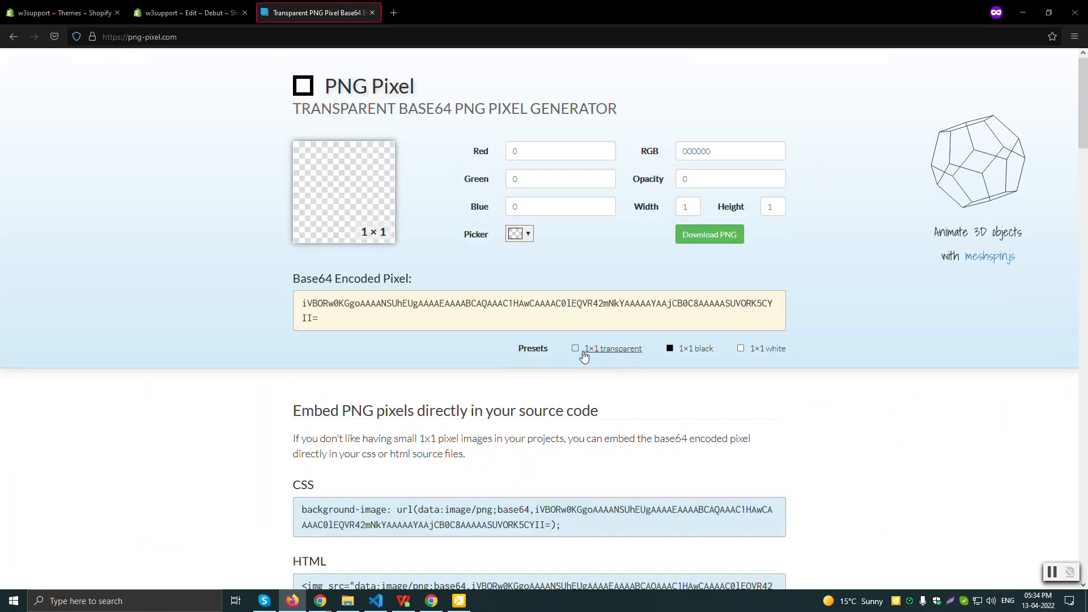
# - Copy the transparent 1×1 base64 PNG src attribute from png-pixel.com's HTML section
pyautogui.scroll(-3)
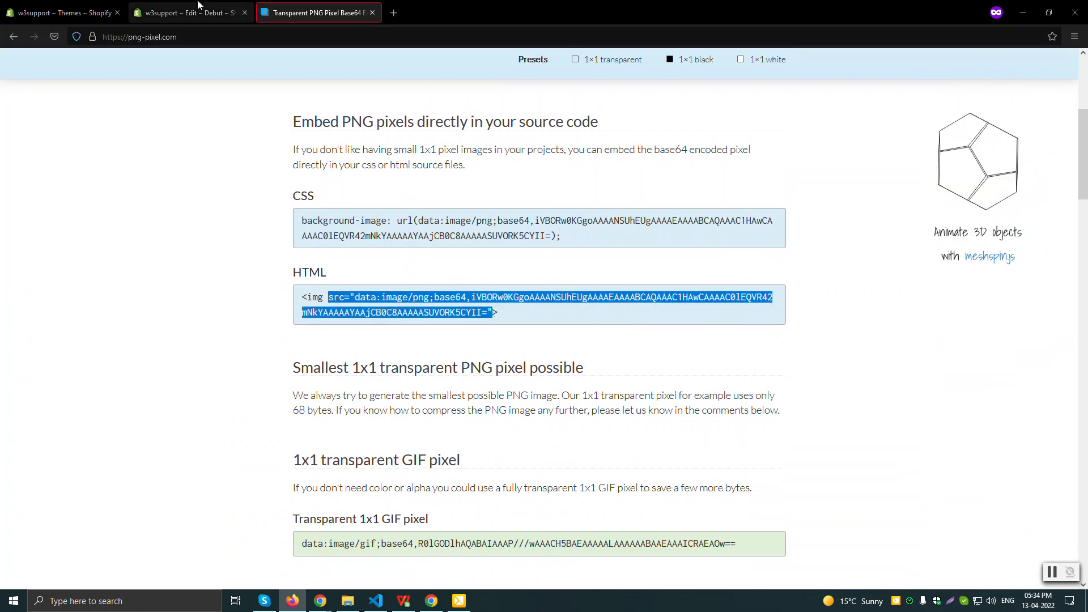
pyautogui.click(187, 12)
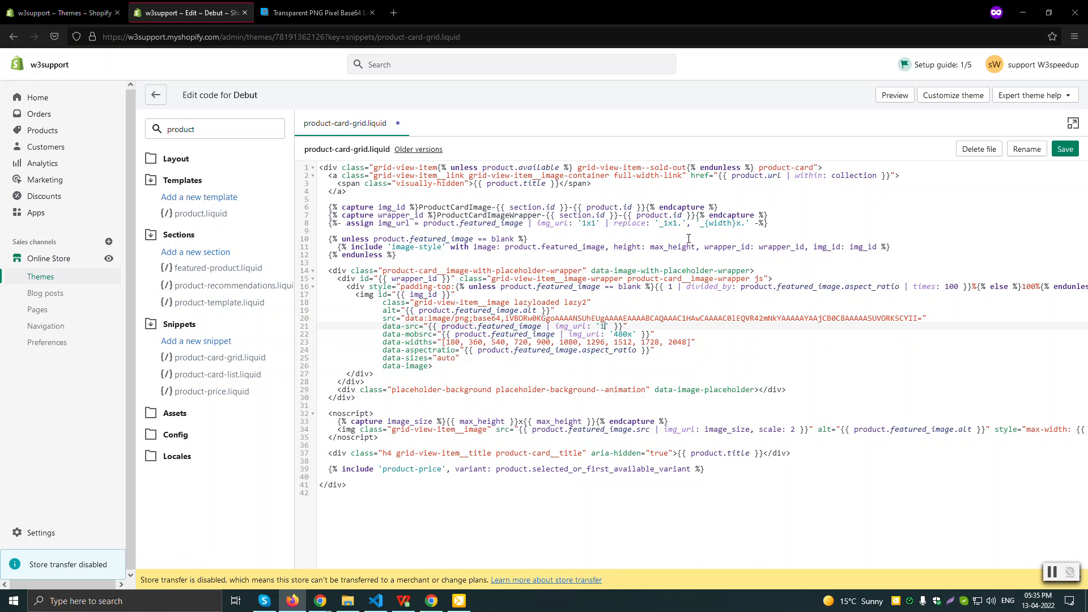
# - Change the data-src size from 1200x to 720x and save product-card-grid.liquid
pyautogui.write('1200x')
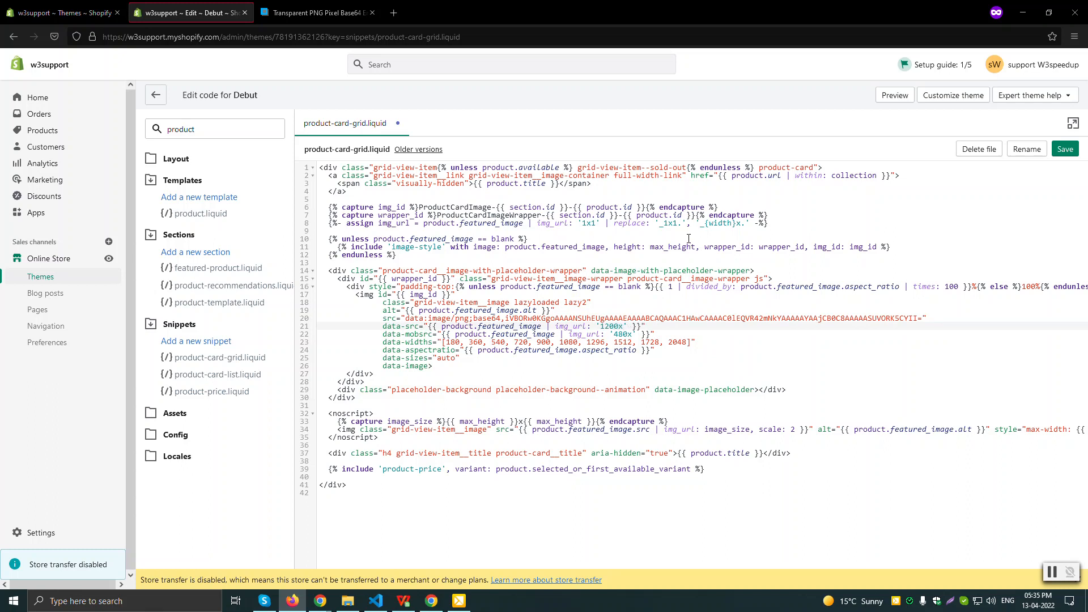
pyautogui.doubleClick(611, 325)
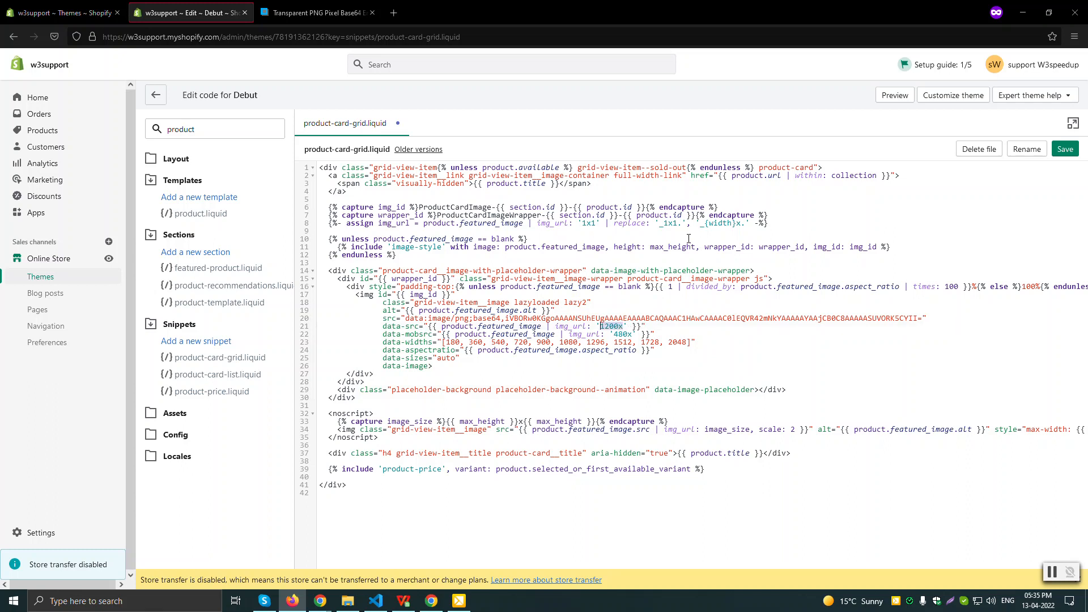
pyautogui.write('720x')
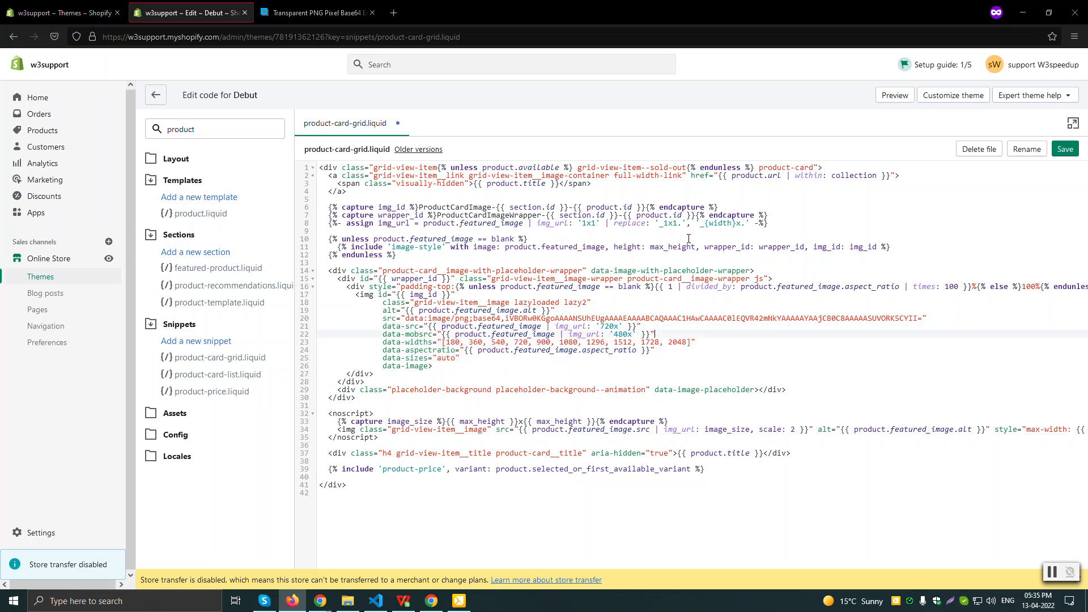
pyautogui.click(1064, 148)
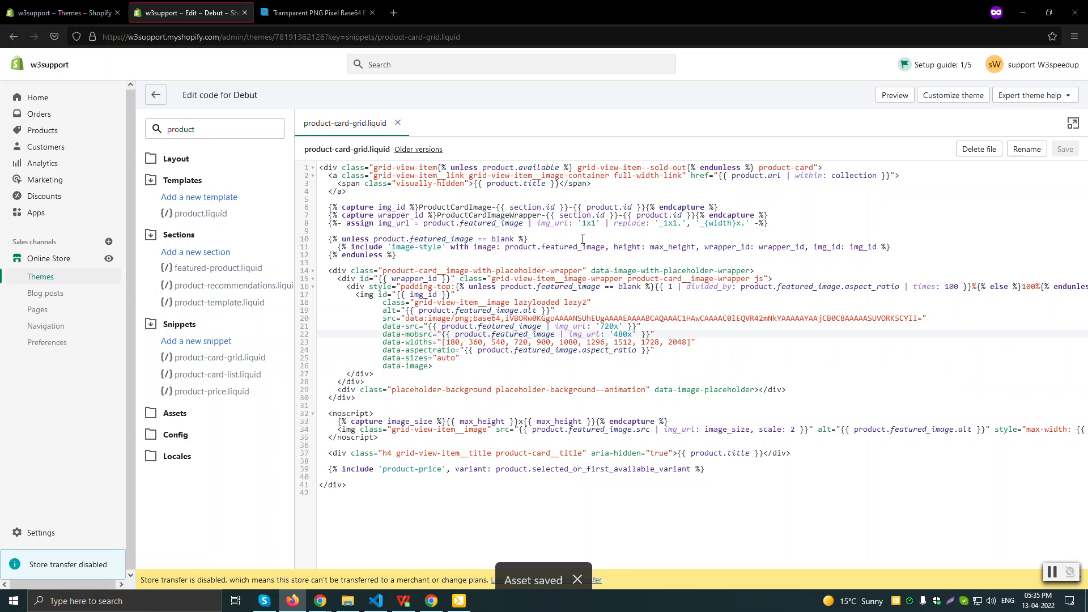
pyautogui.click(213, 129)
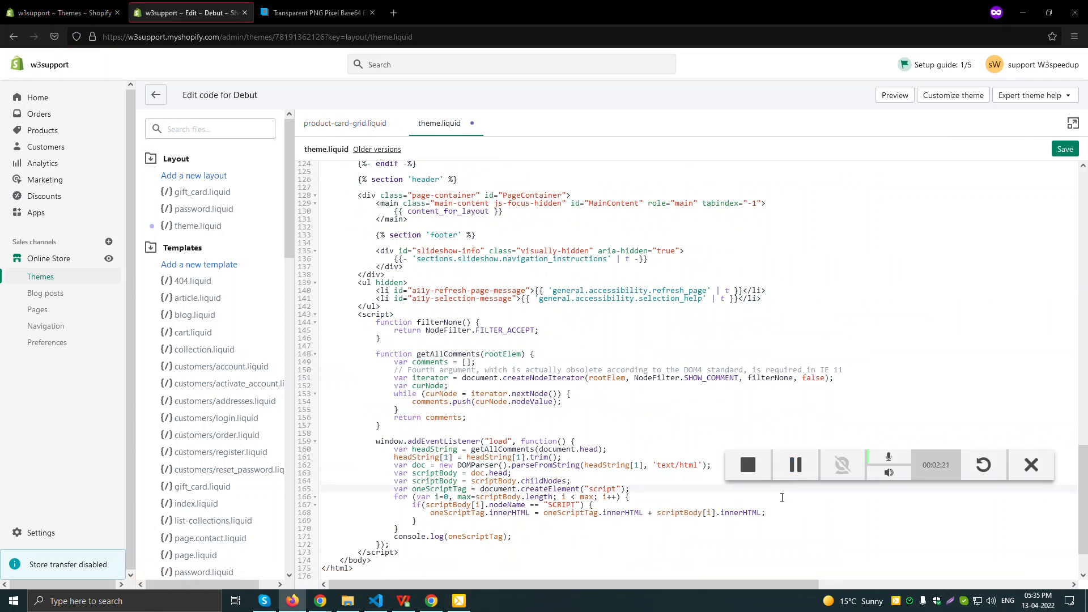
# - At the bottom of theme.liquid, begin typing {{ 'wnw-optimization.js' above </body>
pyautogui.scroll(-3)
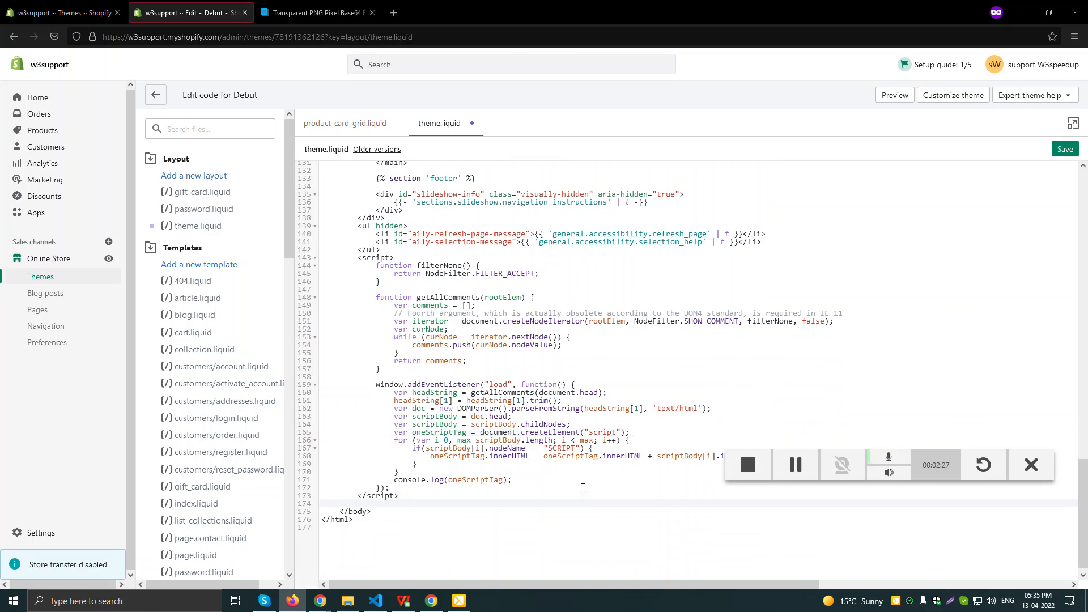
pyautogui.write('{{}}')
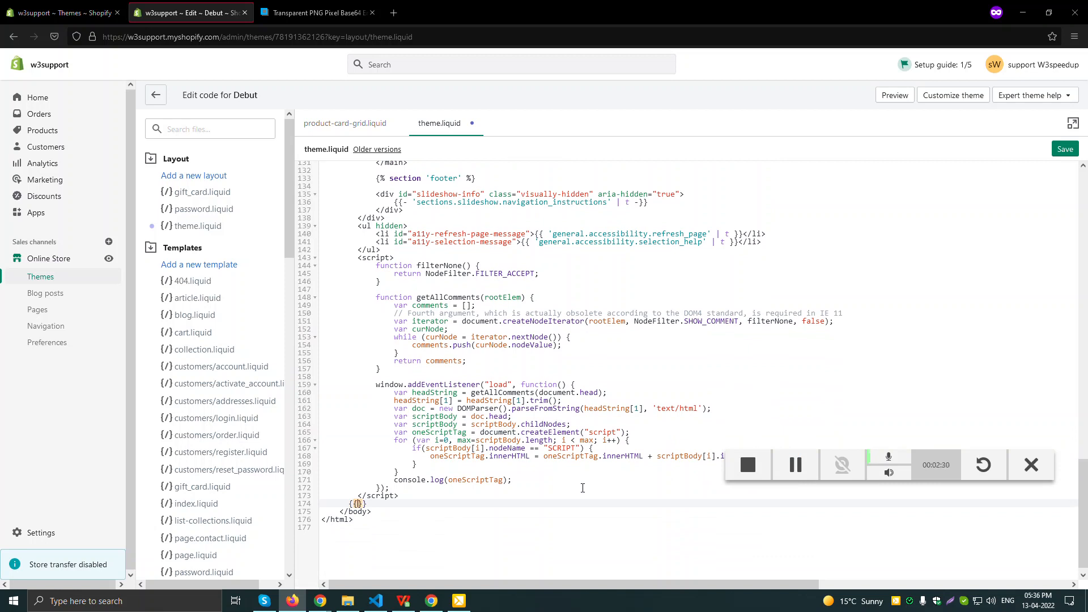
pyautogui.write('wnw')
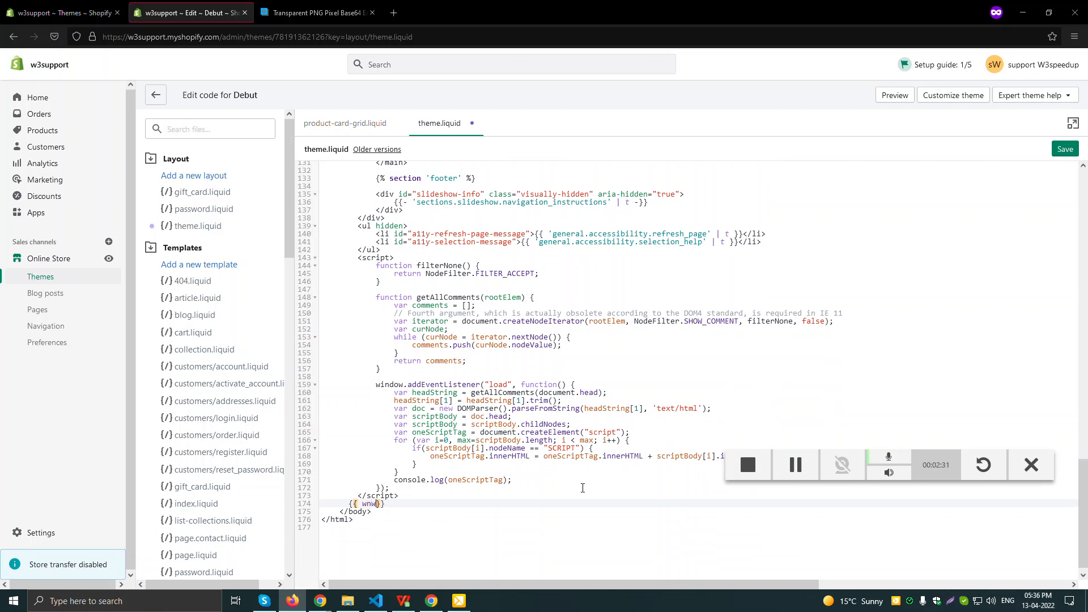
pyautogui.write("-optimization.js' | asse")
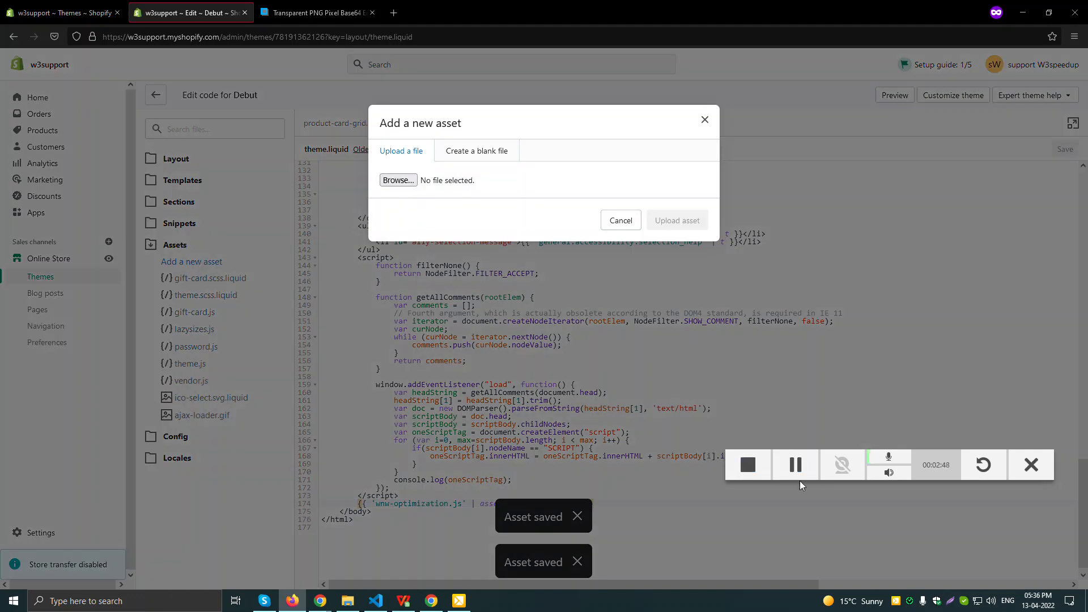
# - Choose wnw-optimization.js as the new theme asset file to upload
pyautogui.click(398, 180)
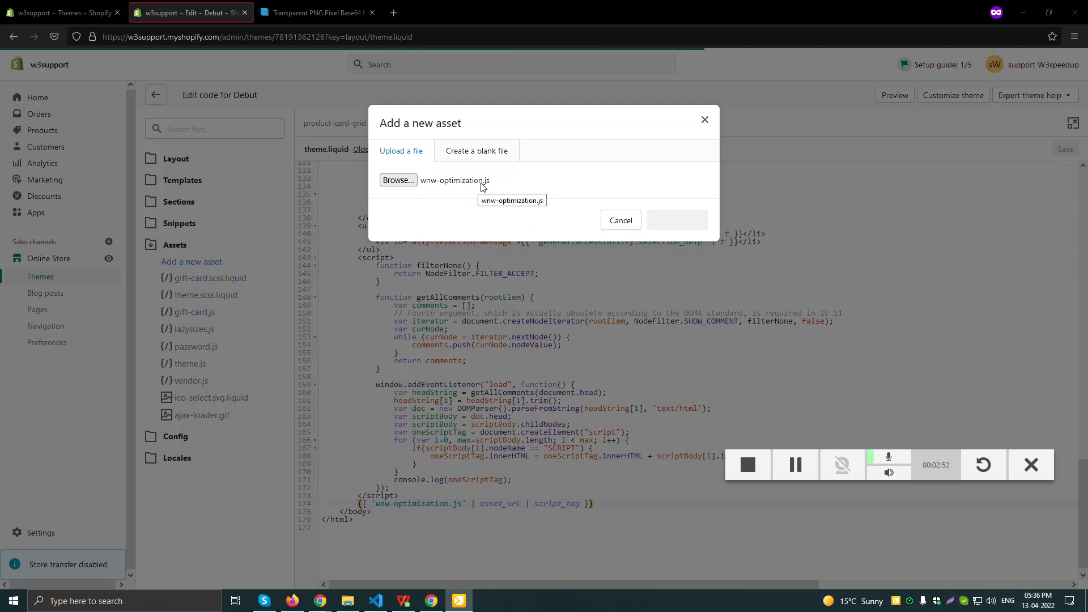
pyautogui.moveTo(487, 197)
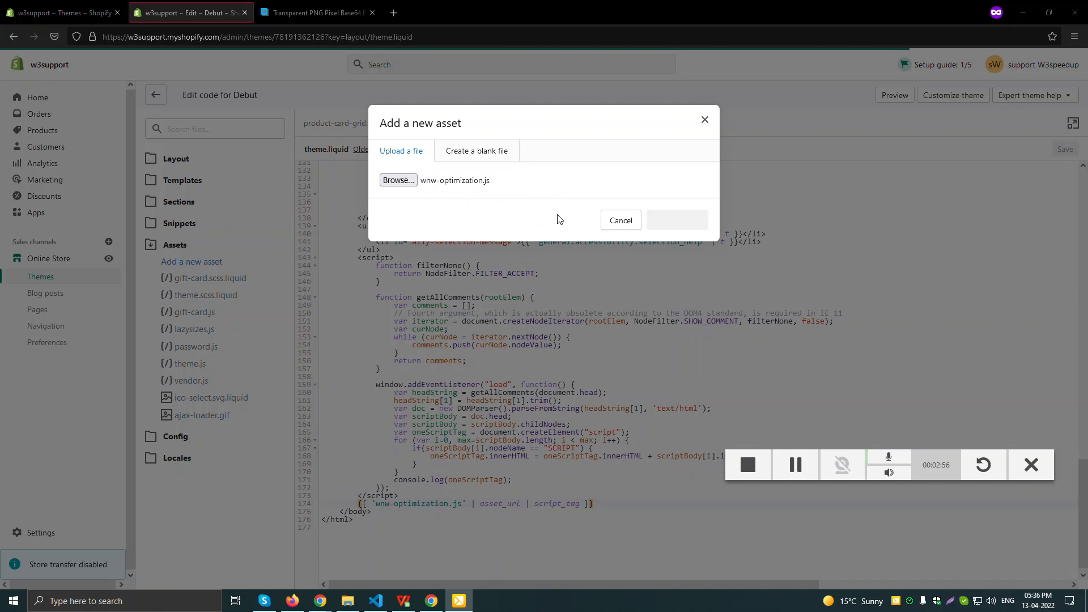
pyautogui.moveTo(465, 203)
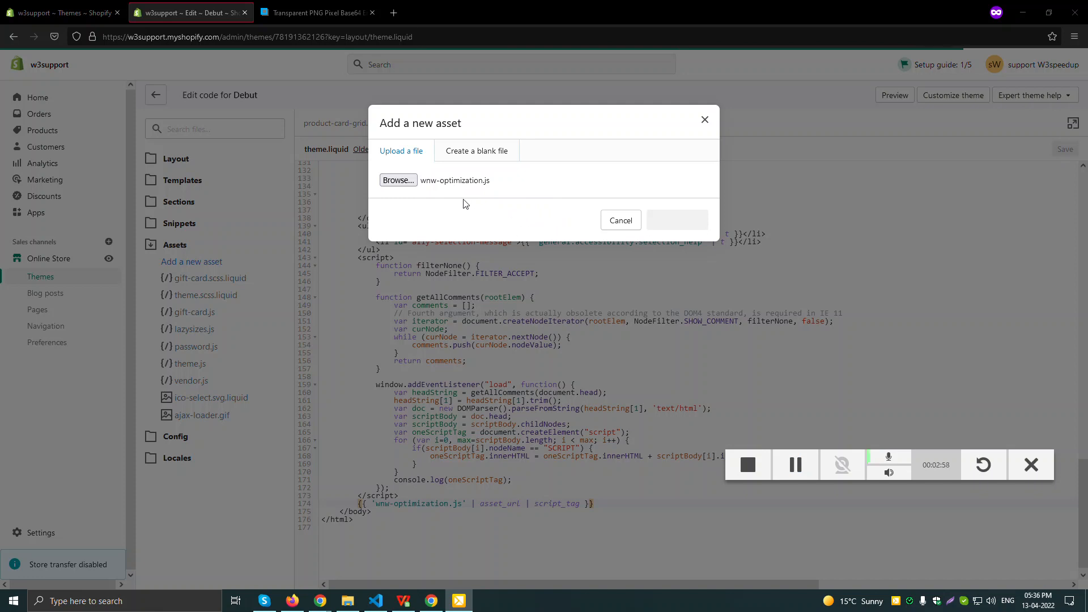
pyautogui.moveTo(477, 189)
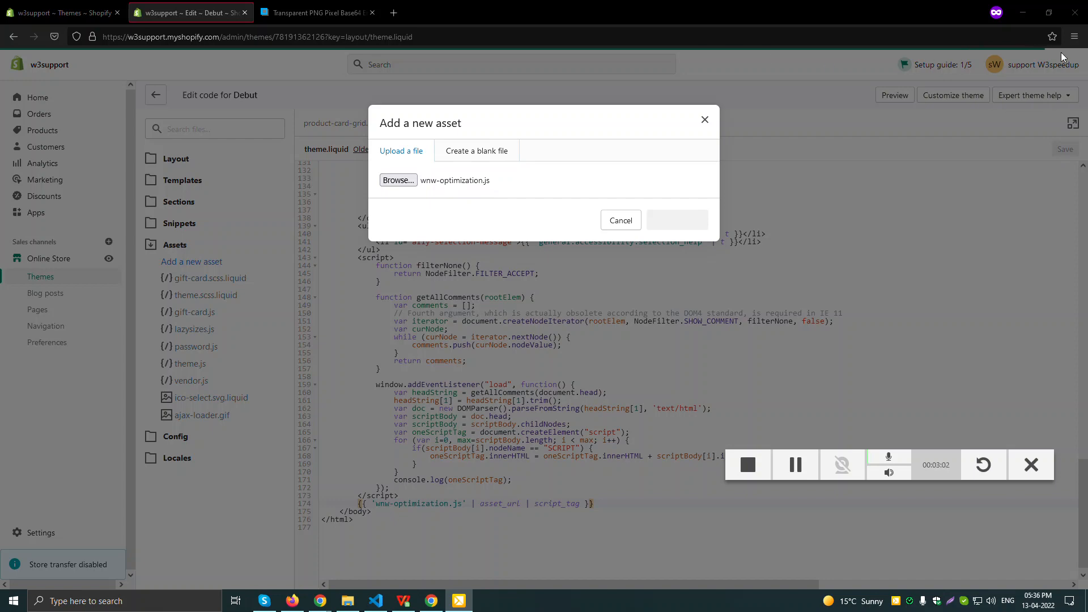
pyautogui.moveTo(641, 215)
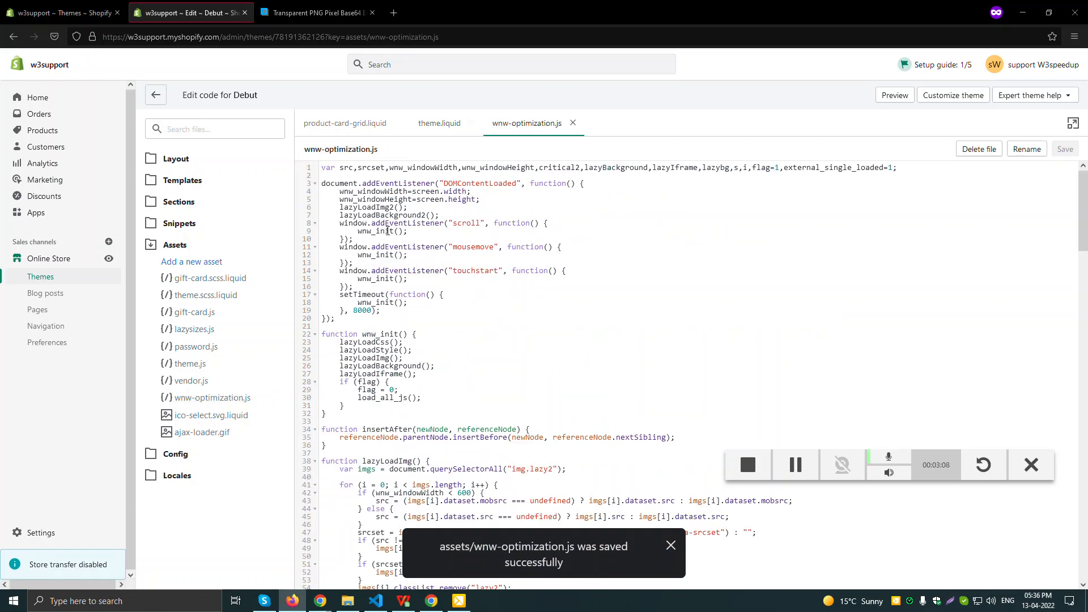
pyautogui.scroll(-3)
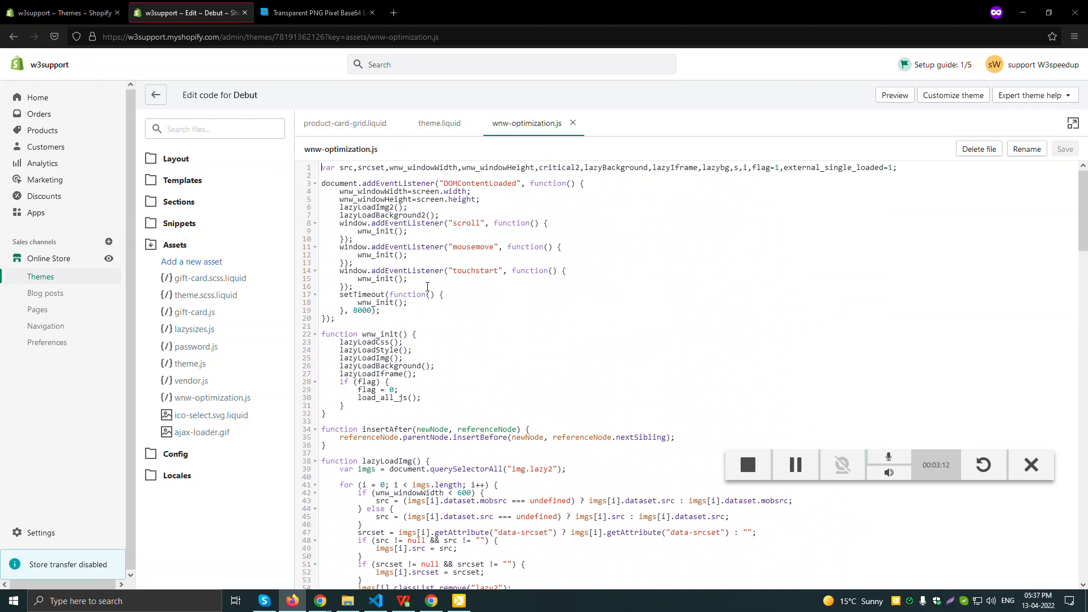
pyautogui.click(345, 123)
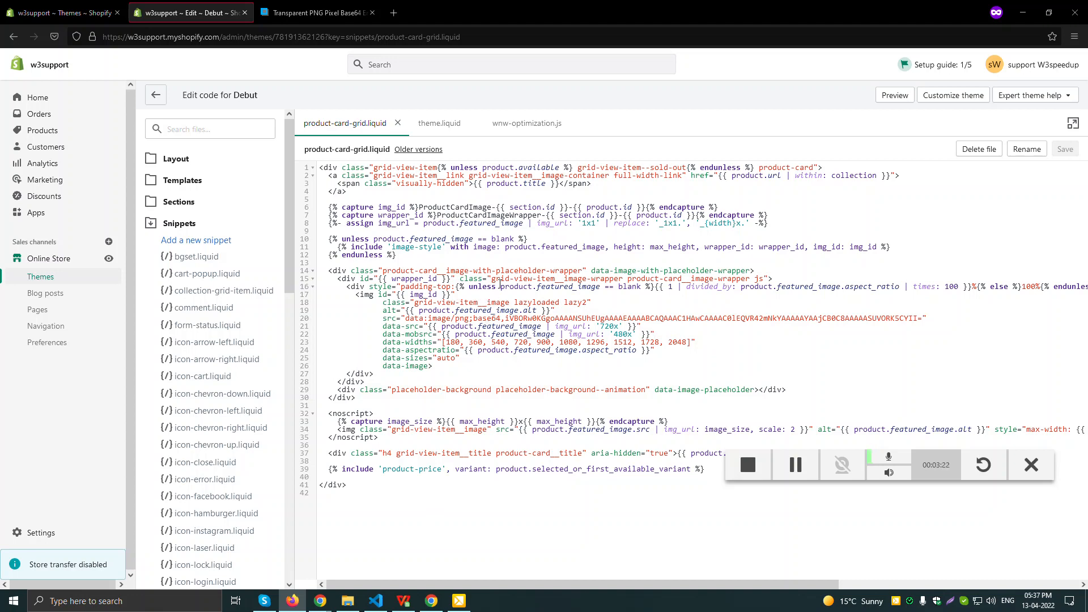
pyautogui.click(526, 123)
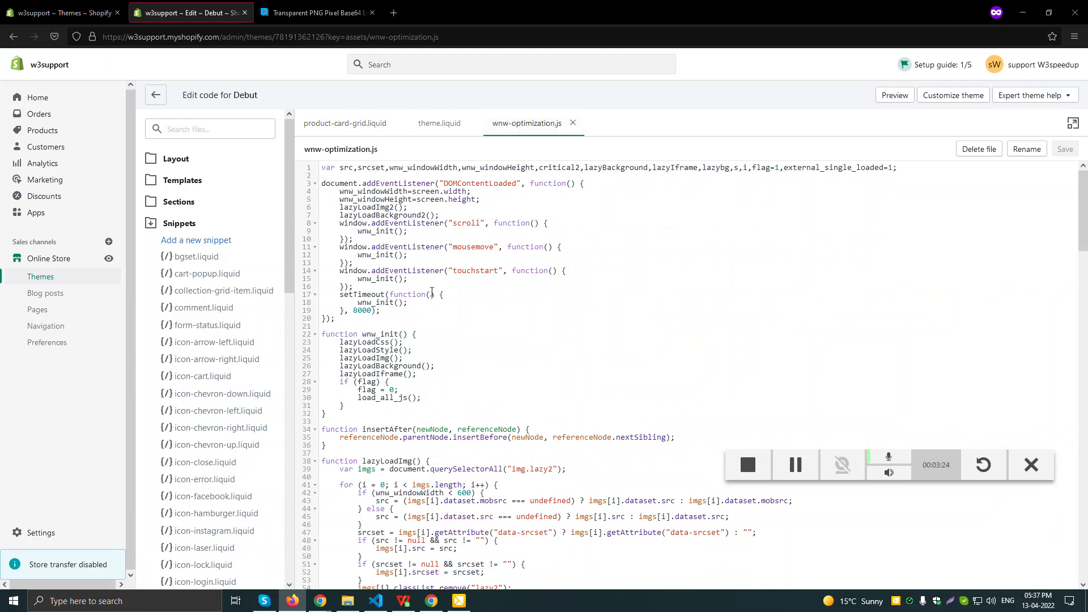
pyautogui.scroll(-3)
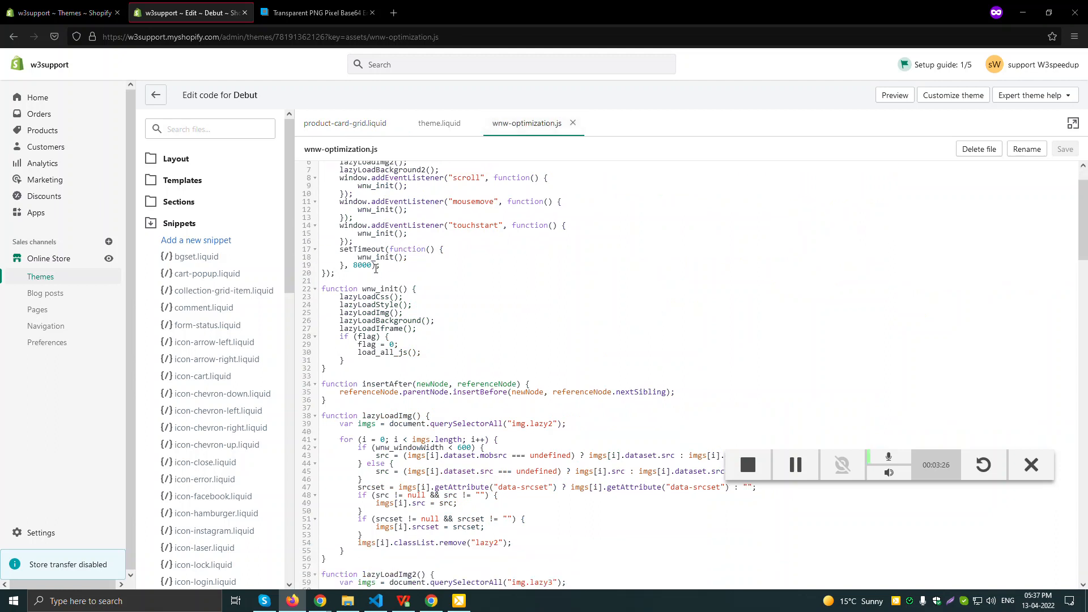
pyautogui.scroll(-3)
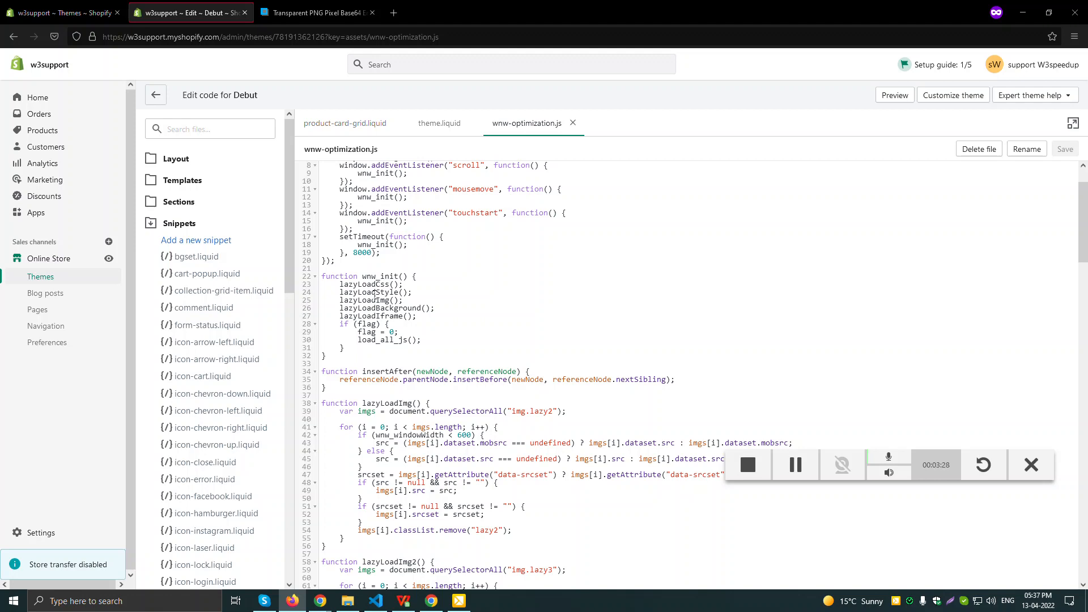
pyautogui.scroll(-3)
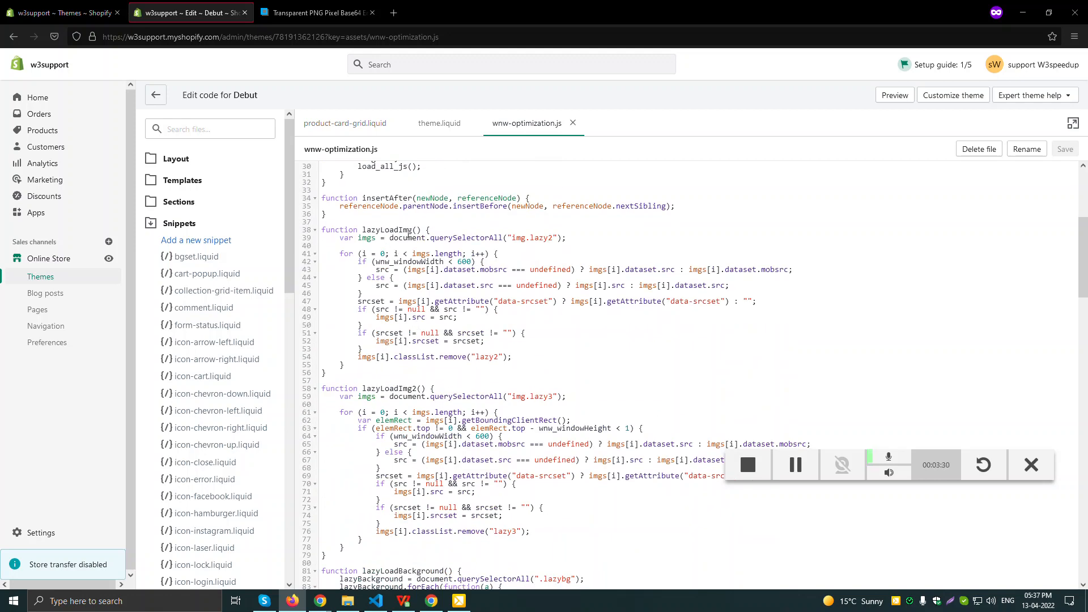
pyautogui.doubleClick(385, 230)
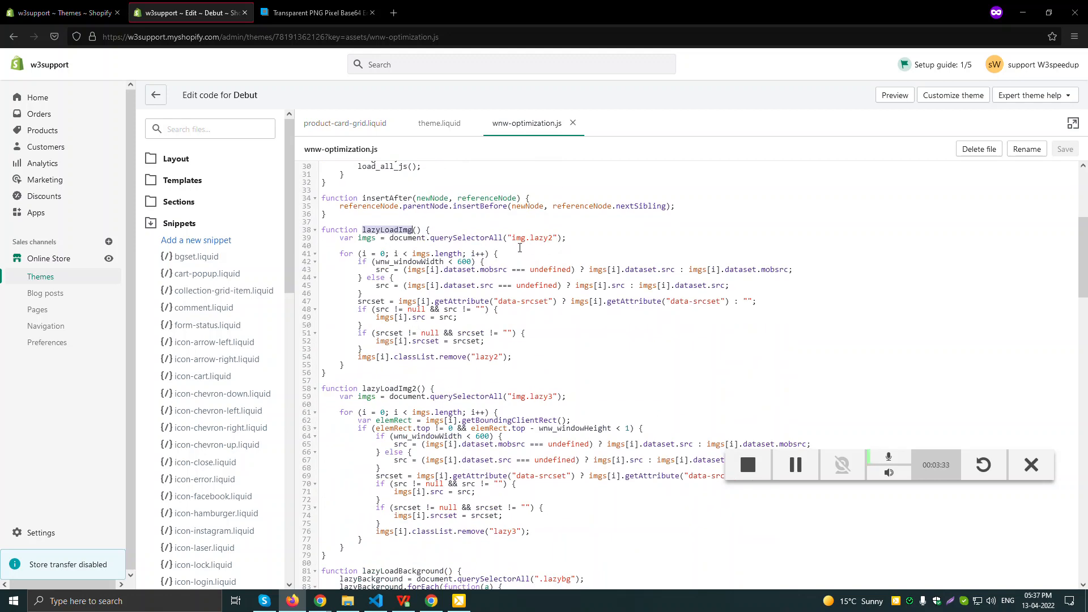